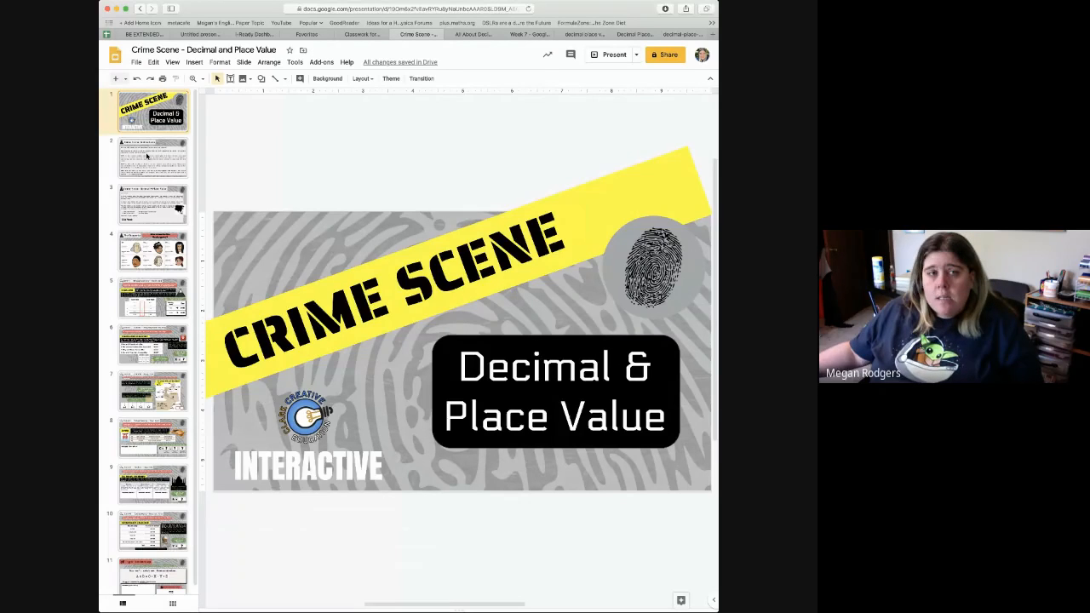
- Show the instructions slide, then the letter from Chief Harris about the thief
left_click(154, 157)
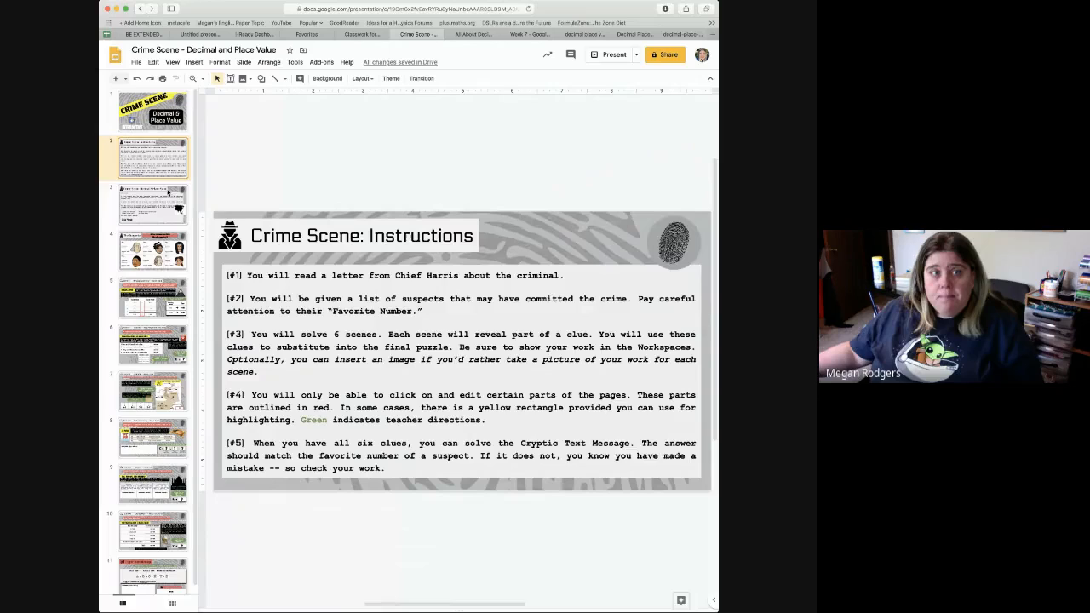
left_click(154, 205)
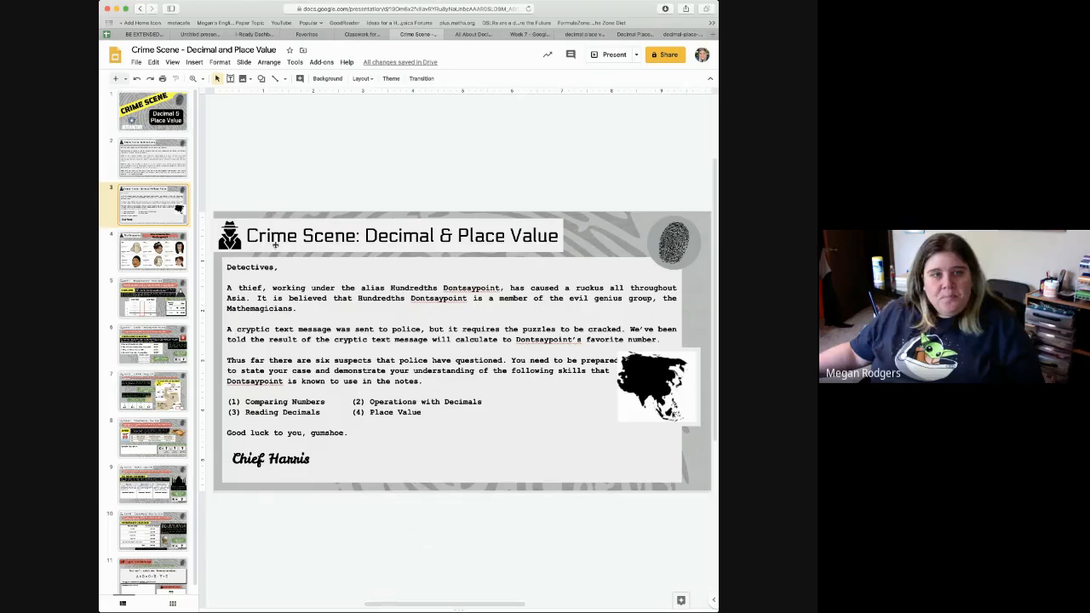
- Show The Suspects slide, then Scene #1, the Himalaya Mountains decimal comparison
left_click(153, 249)
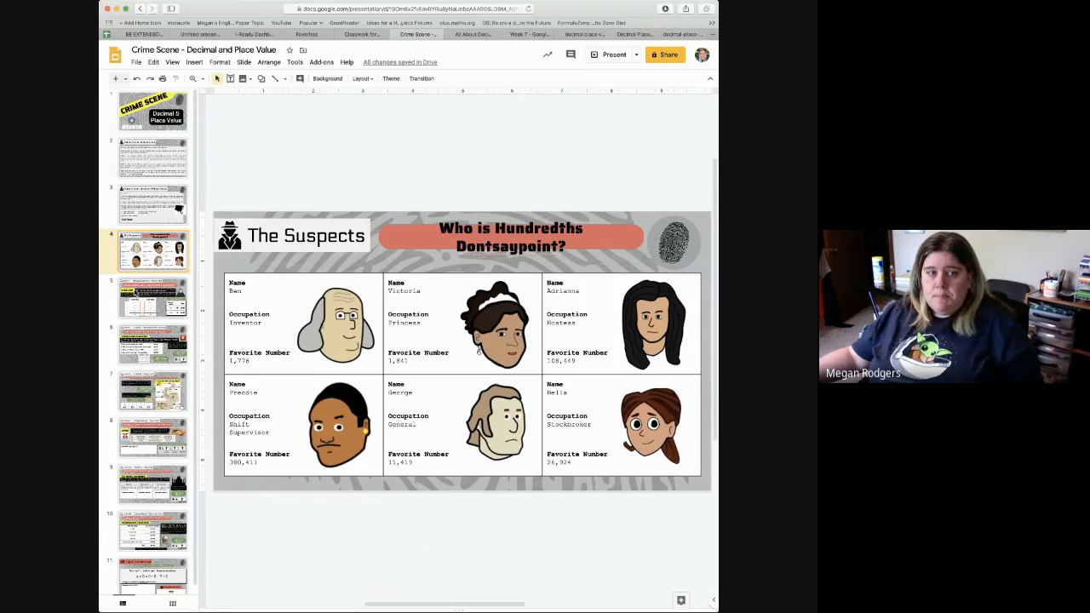
left_click(153, 296)
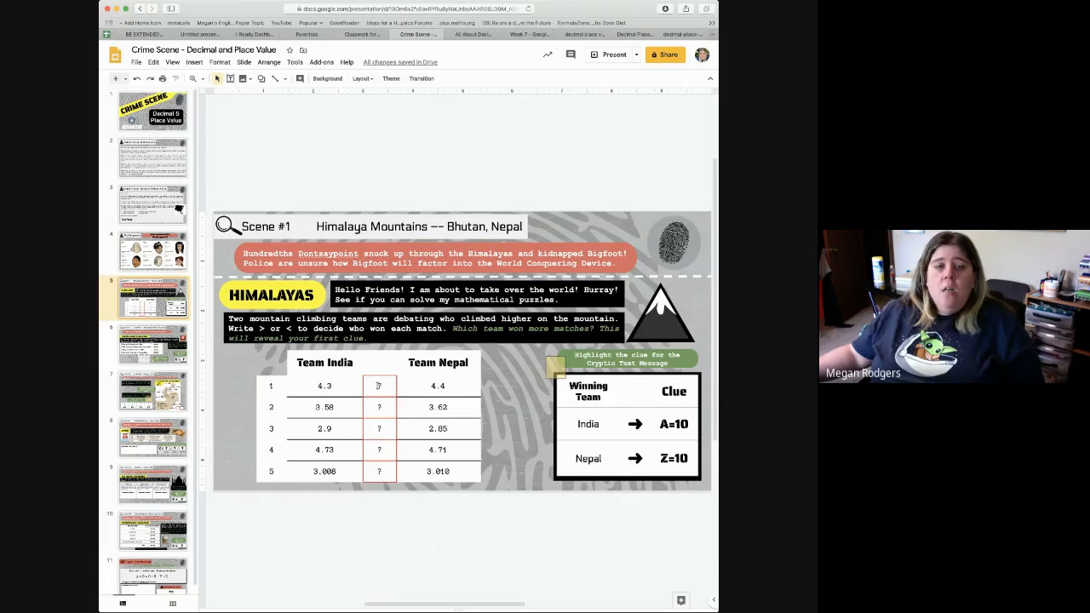
left_click(378, 384)
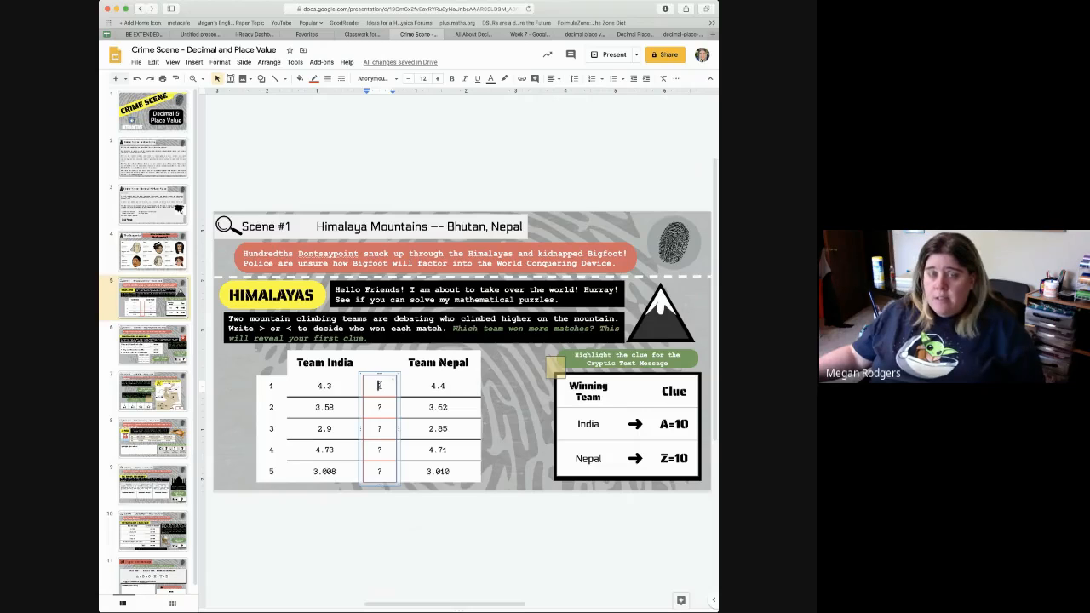
mouse_move(415, 394)
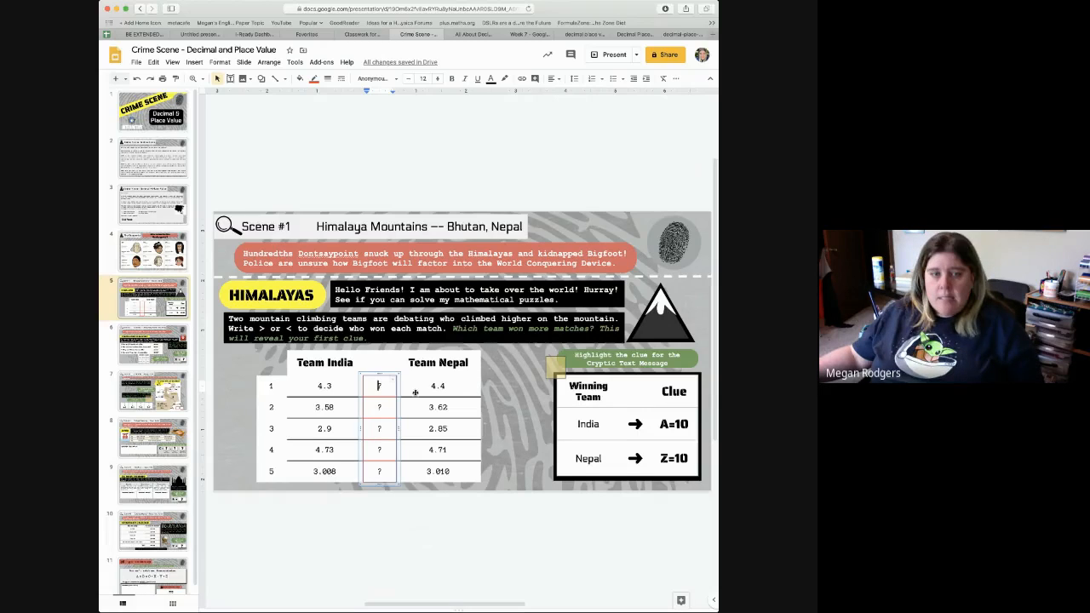
mouse_move(313, 480)
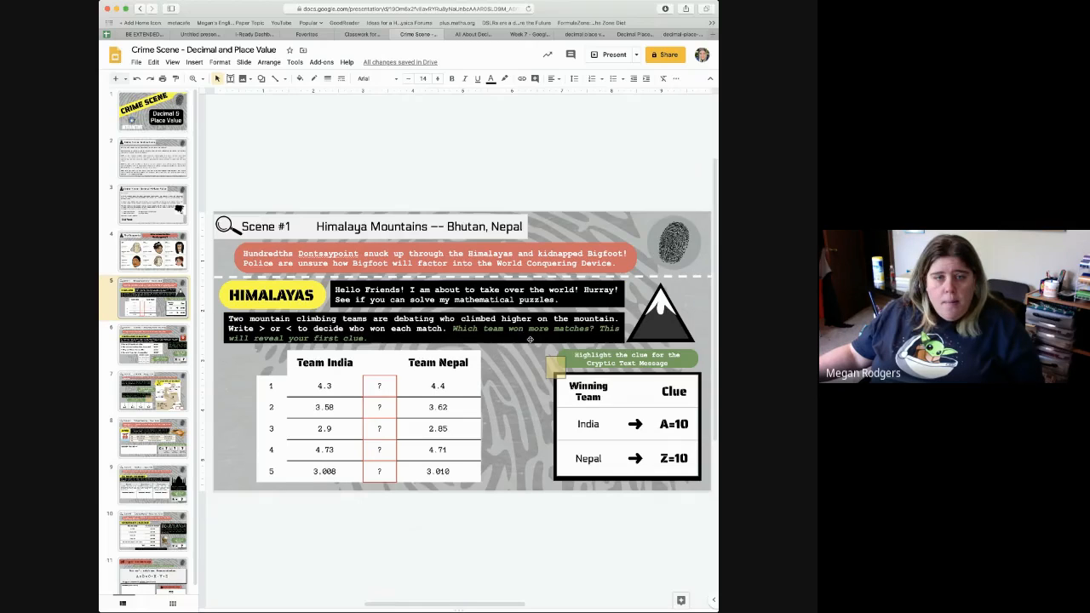
mouse_move(453, 377)
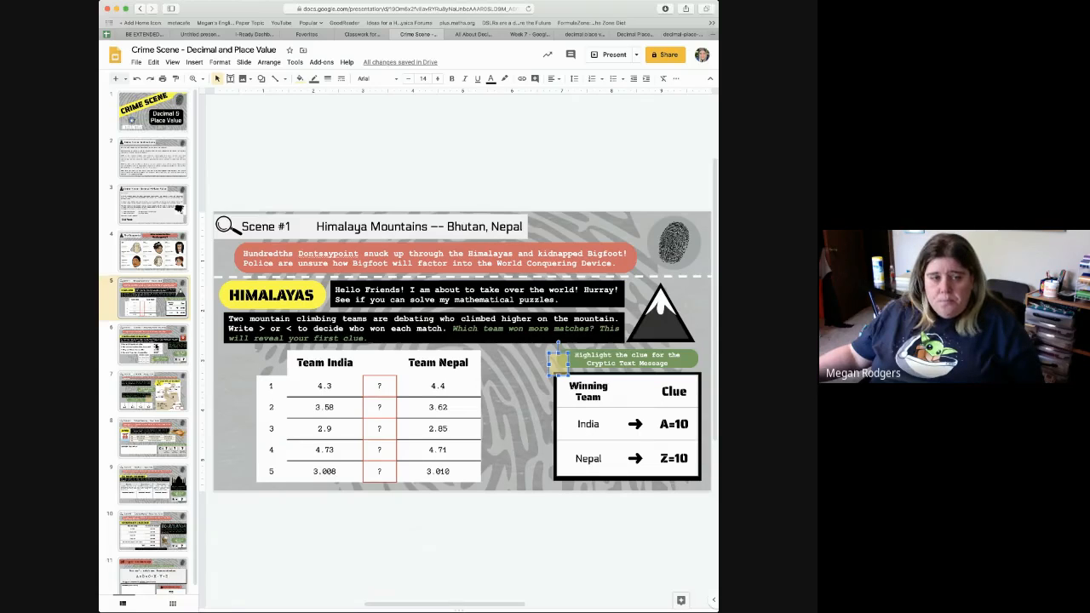
- Show Scene #2, the Hong Kong Island coastline translation challenge
left_click(153, 344)
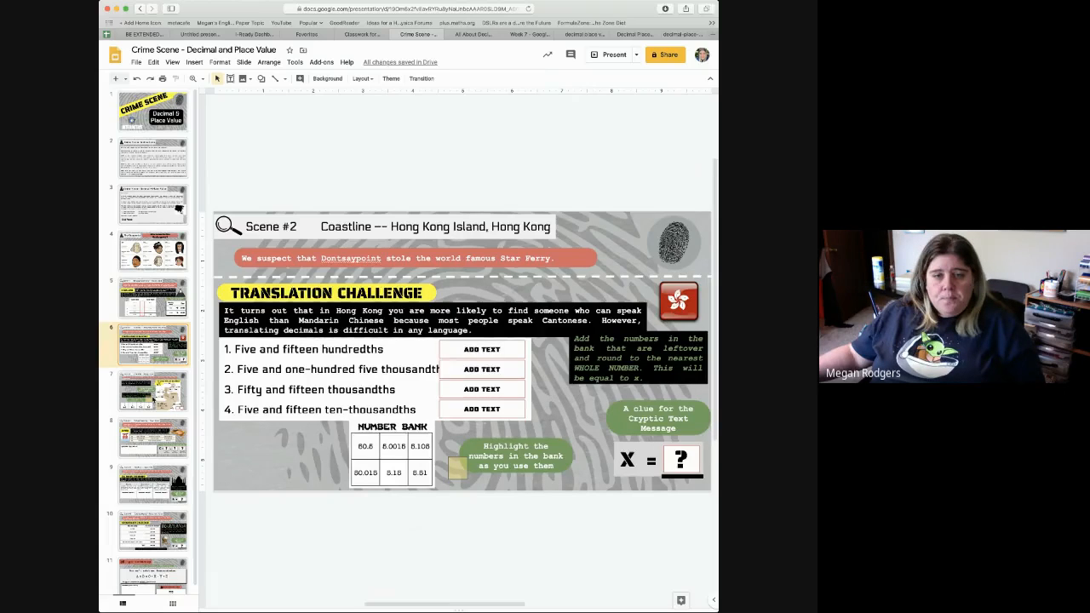
- Show Scene #3, the Great Wall of Decimals puzzle in Beijing
left_click(153, 390)
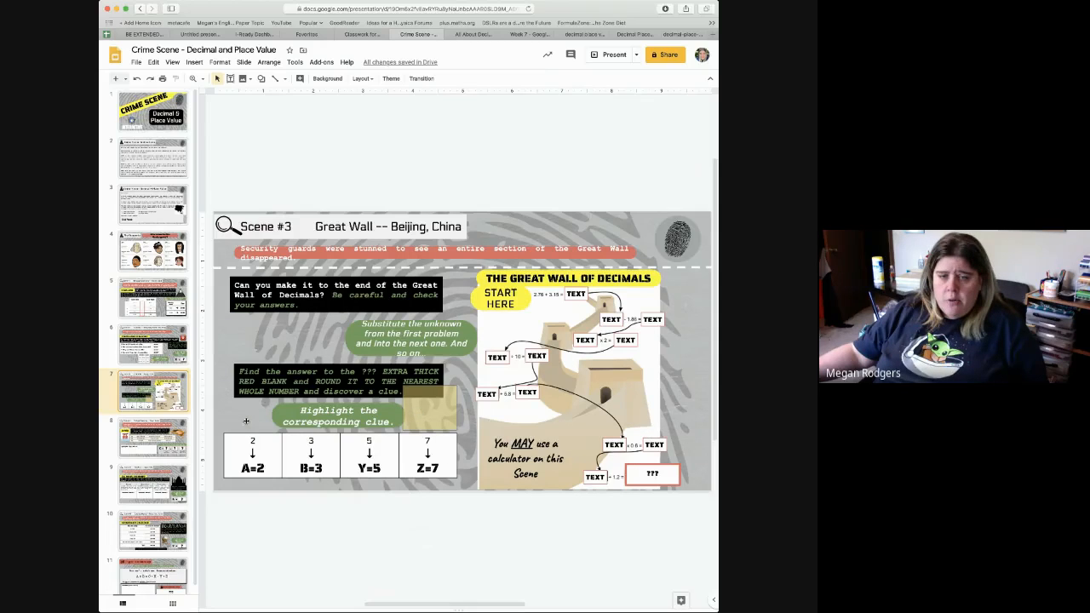
- Show Scene #4, Shibuya Crossing in Tokyo, then Scene #5, the Taj Mahal souvenirs puzzle
left_click(153, 436)
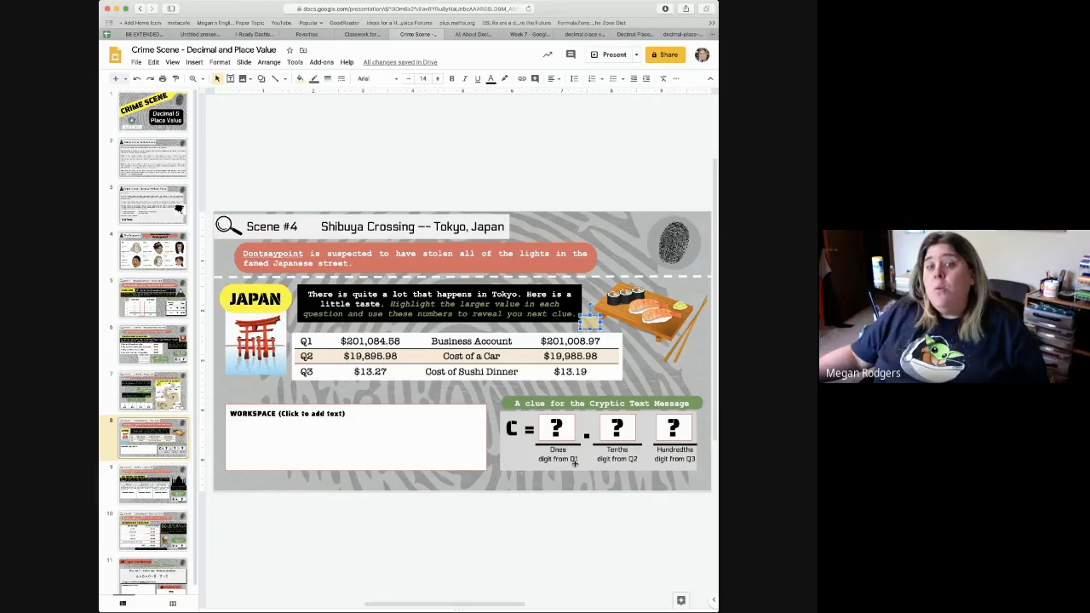
mouse_move(358, 322)
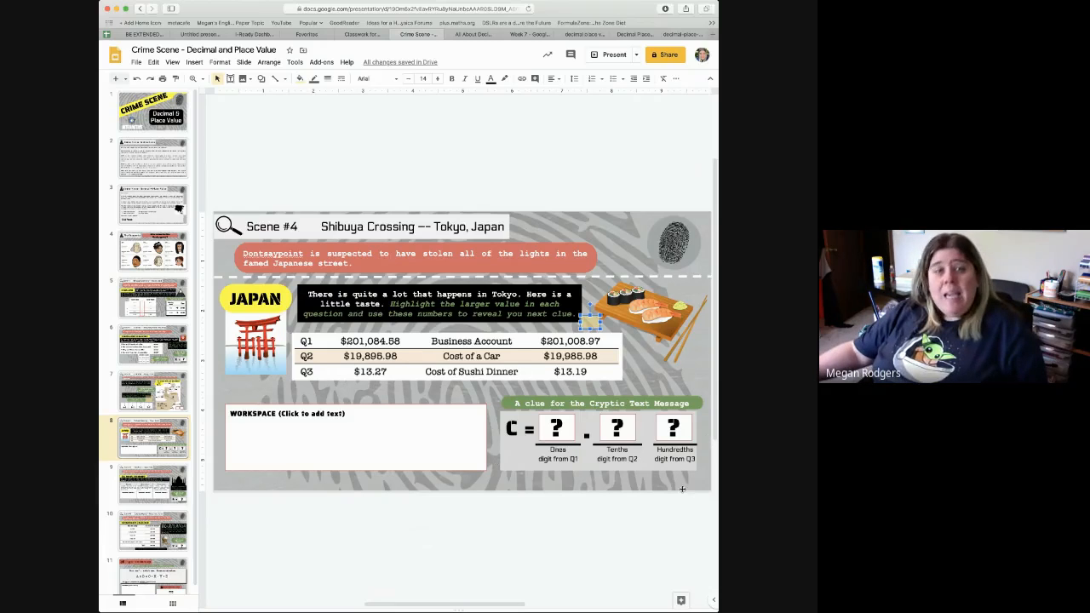
mouse_move(437, 453)
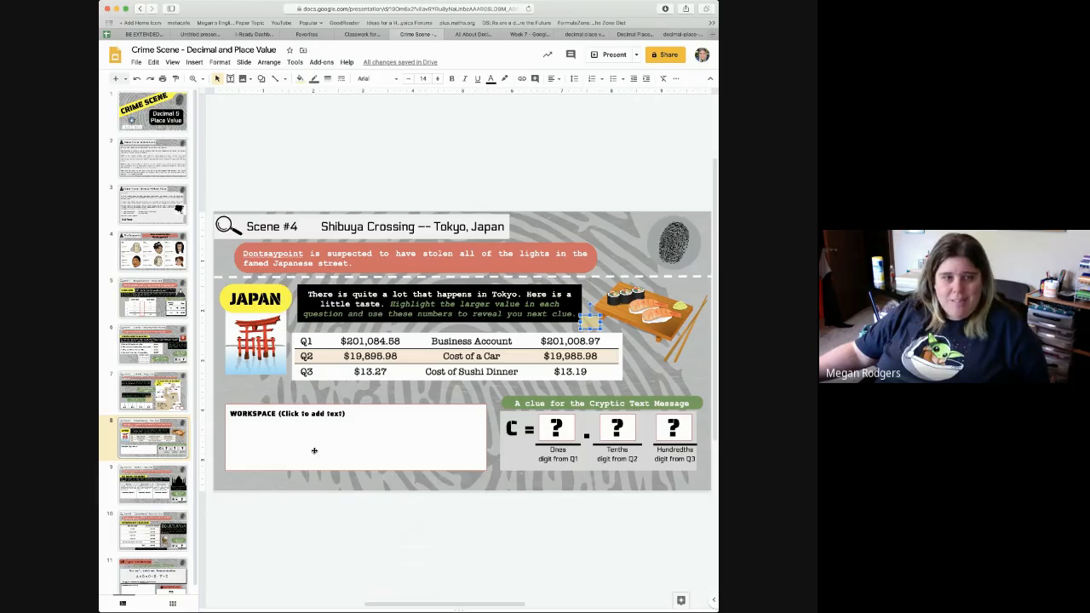
left_click(153, 483)
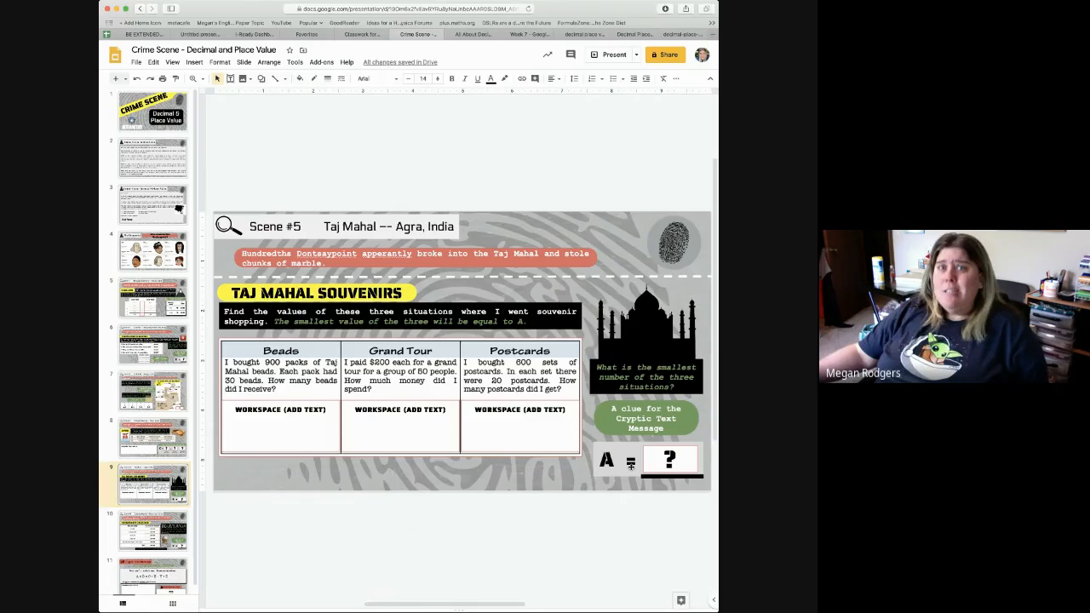
mouse_move(633, 440)
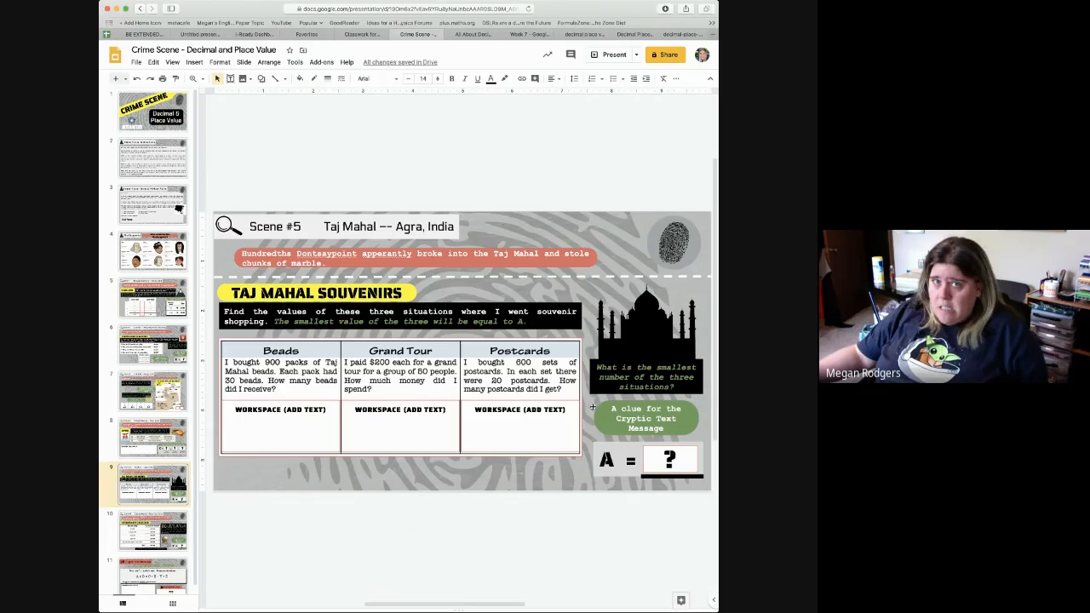
- Show Scene #6, the Gyeongbokgung Korean Math Challenge
left_click(154, 531)
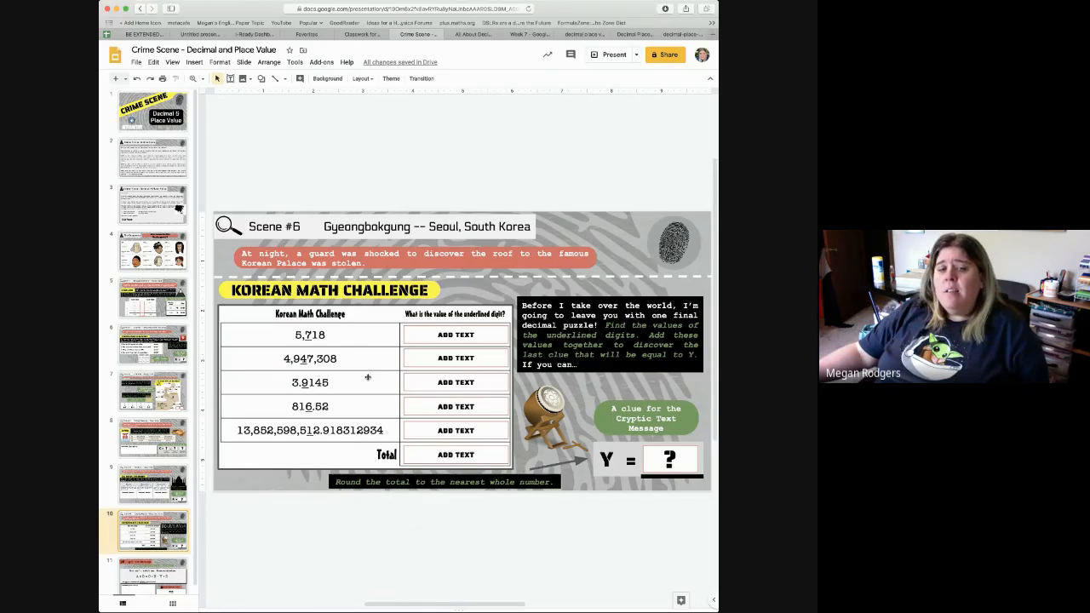
mouse_move(349, 333)
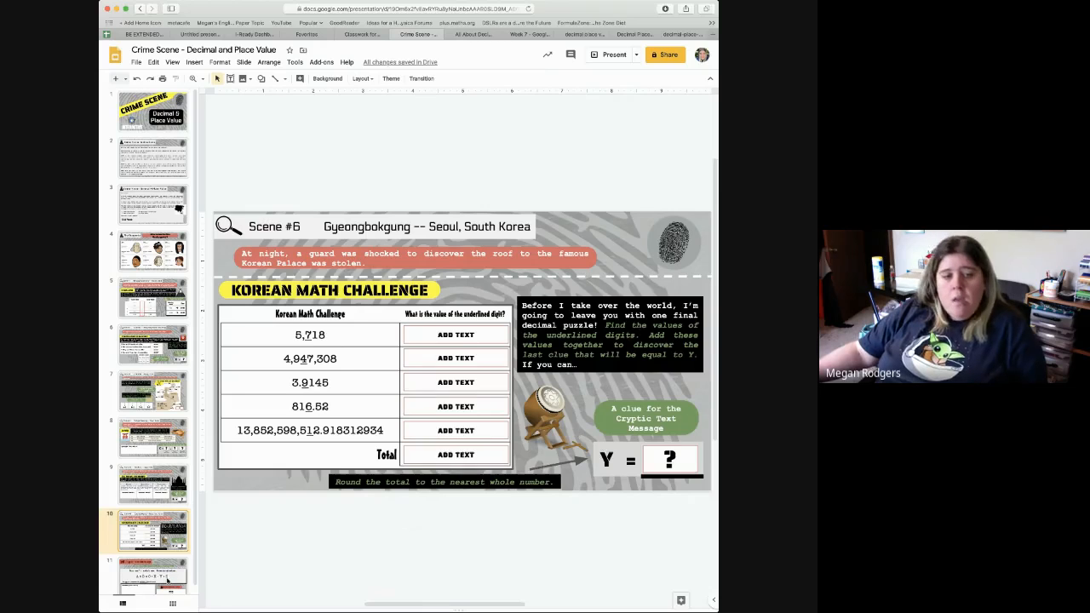
- Show the Cryptic Text Message slide, then go back to The Suspects slide
left_click(153, 571)
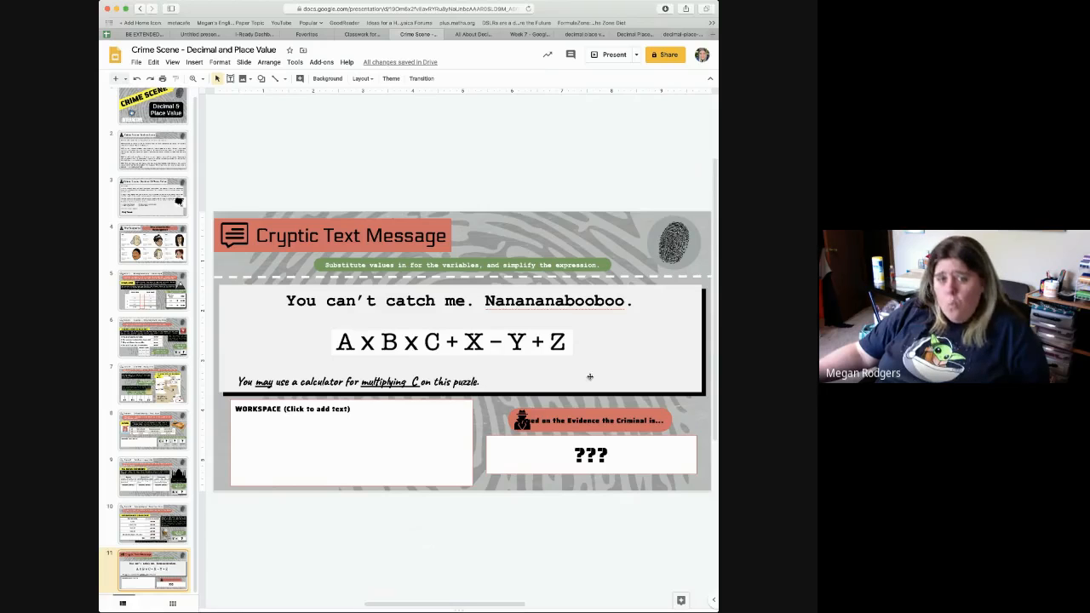
mouse_move(361, 443)
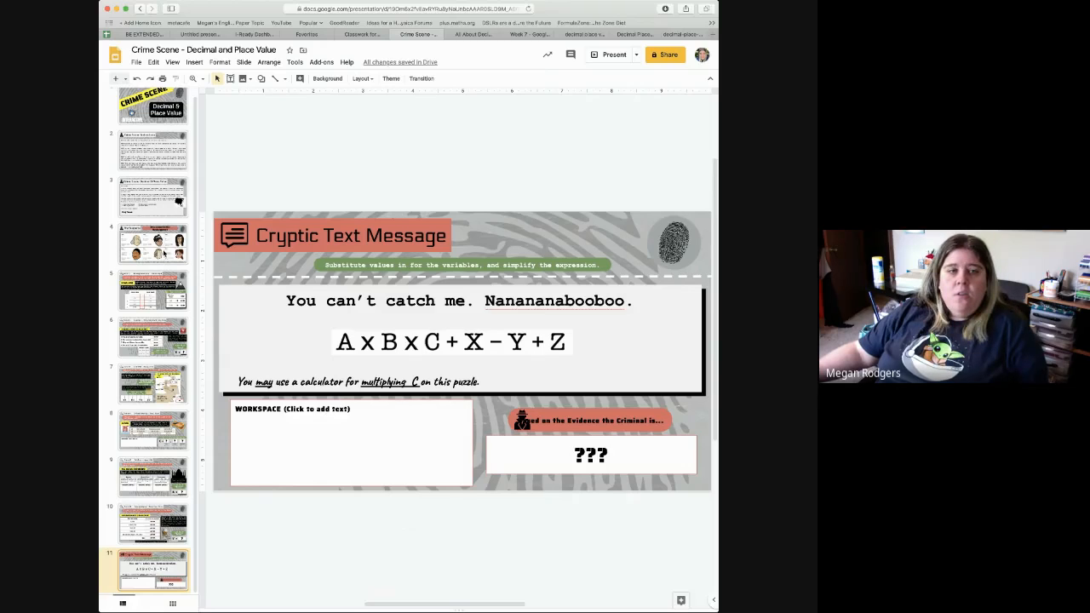
left_click(153, 242)
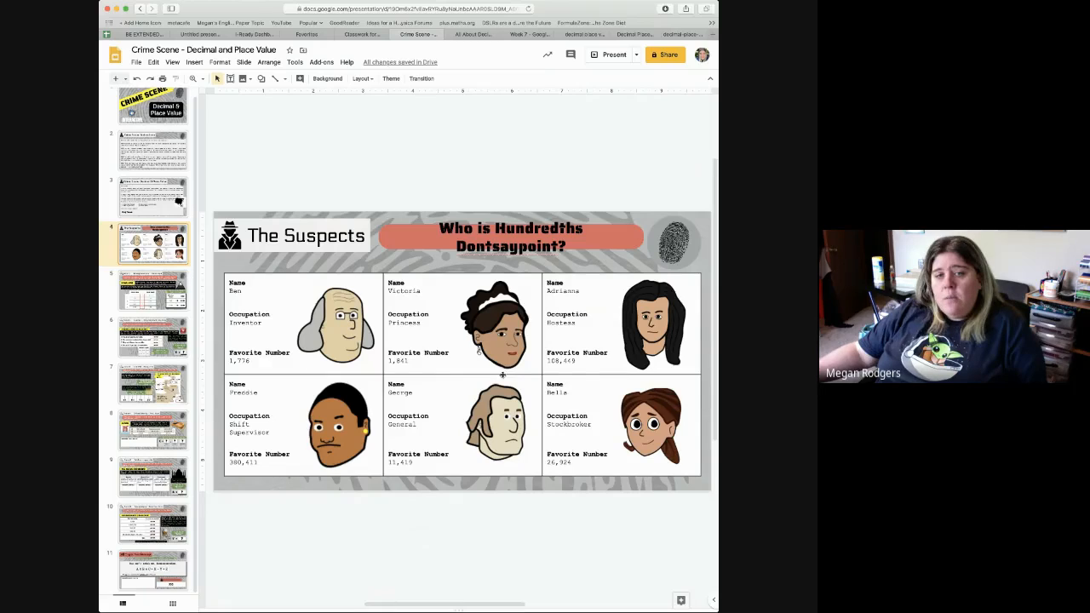
- Return to the Cryptic Text Message slide with the expression A × B × C + X − Y + Z
left_click(152, 569)
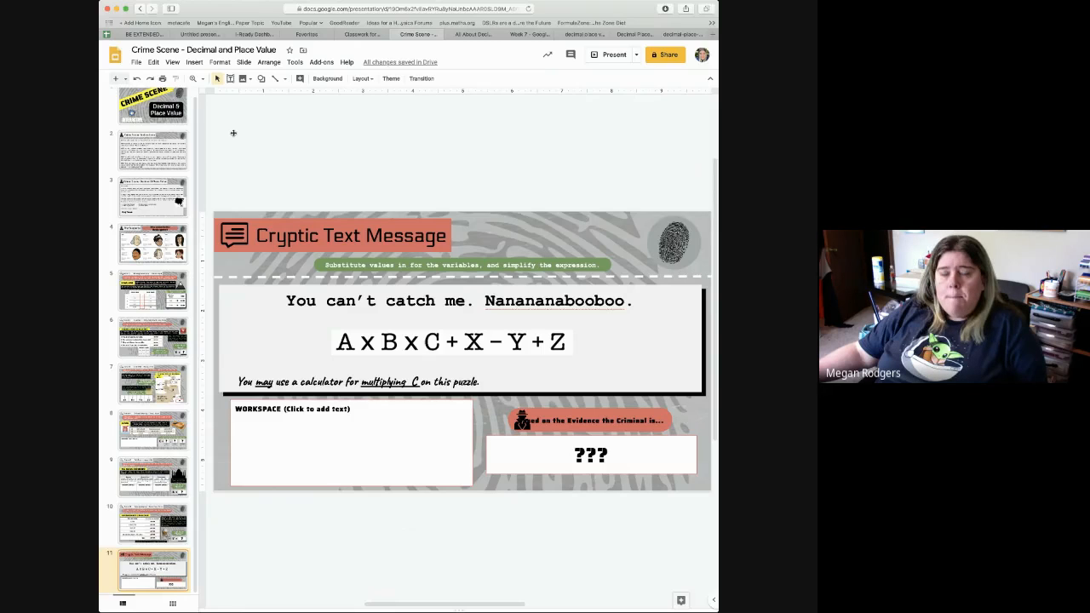
mouse_move(258, 130)
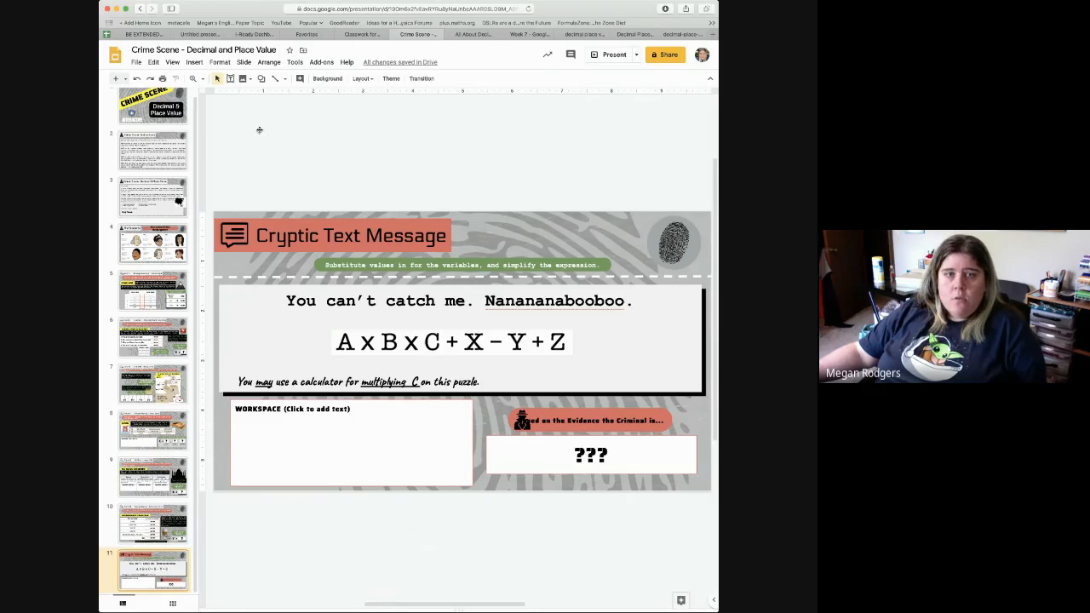
scroll("up", 3)
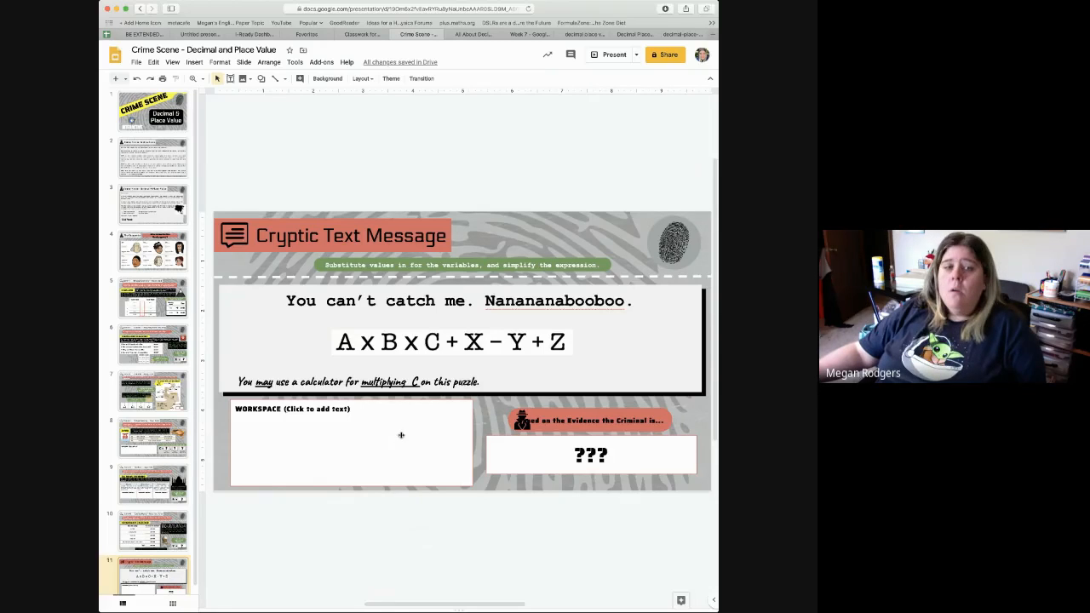
mouse_move(337, 484)
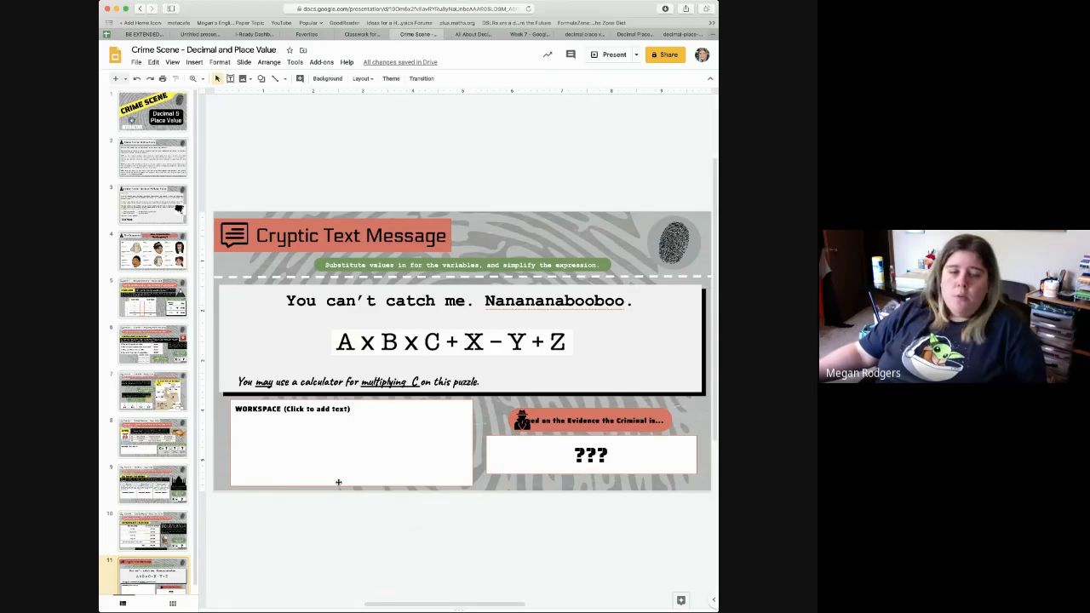